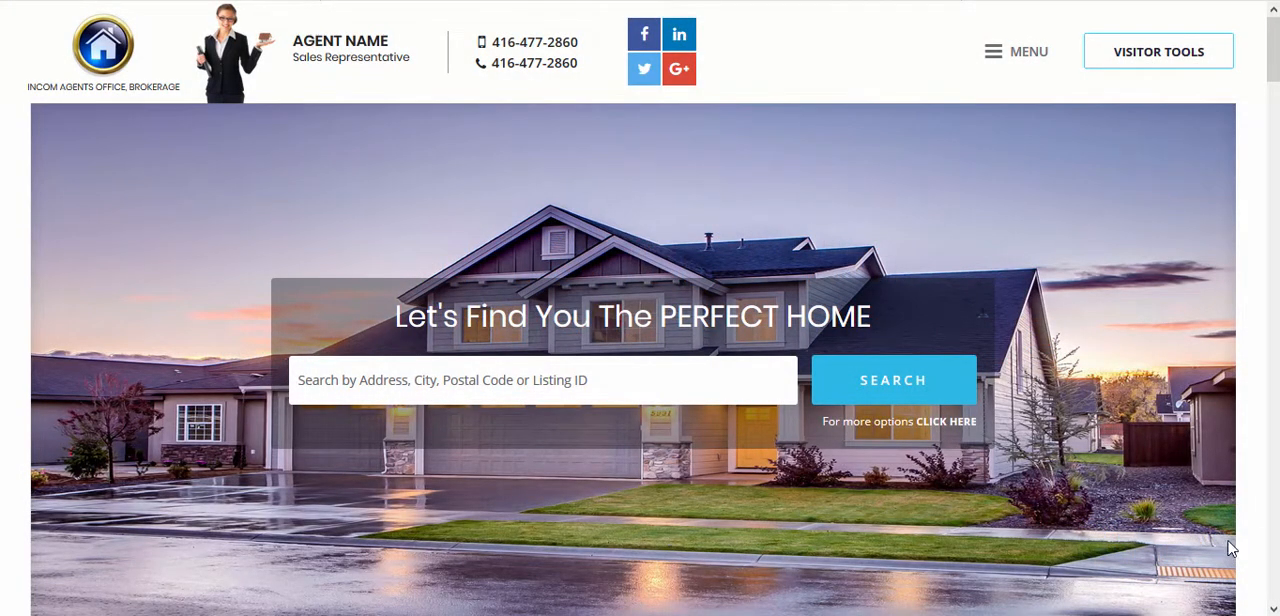
Log in through the footer's USER LOGIN link with the owner credentials to reach the dashboard.
scroll(down, 3)
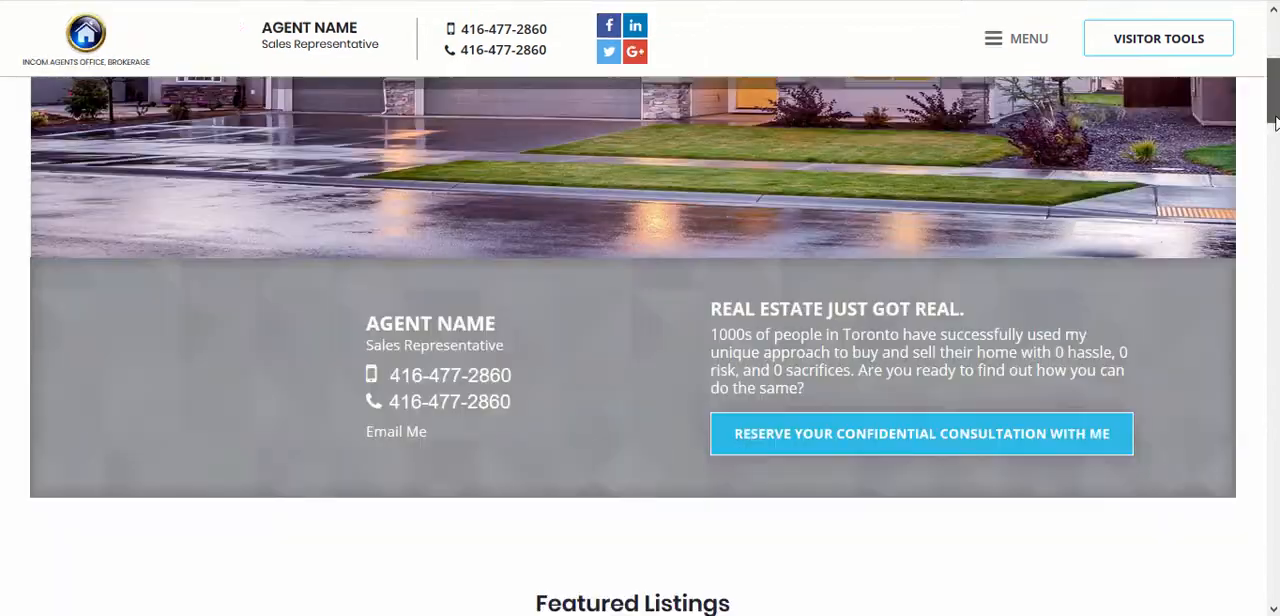
scroll(down, 3)
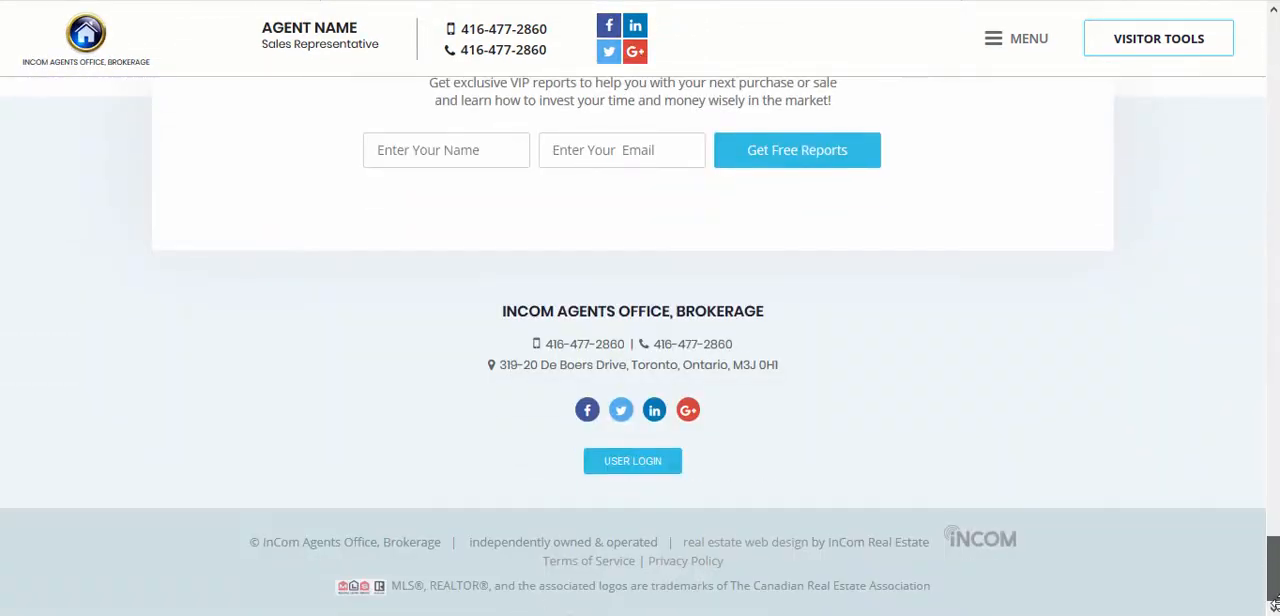
click(632, 461)
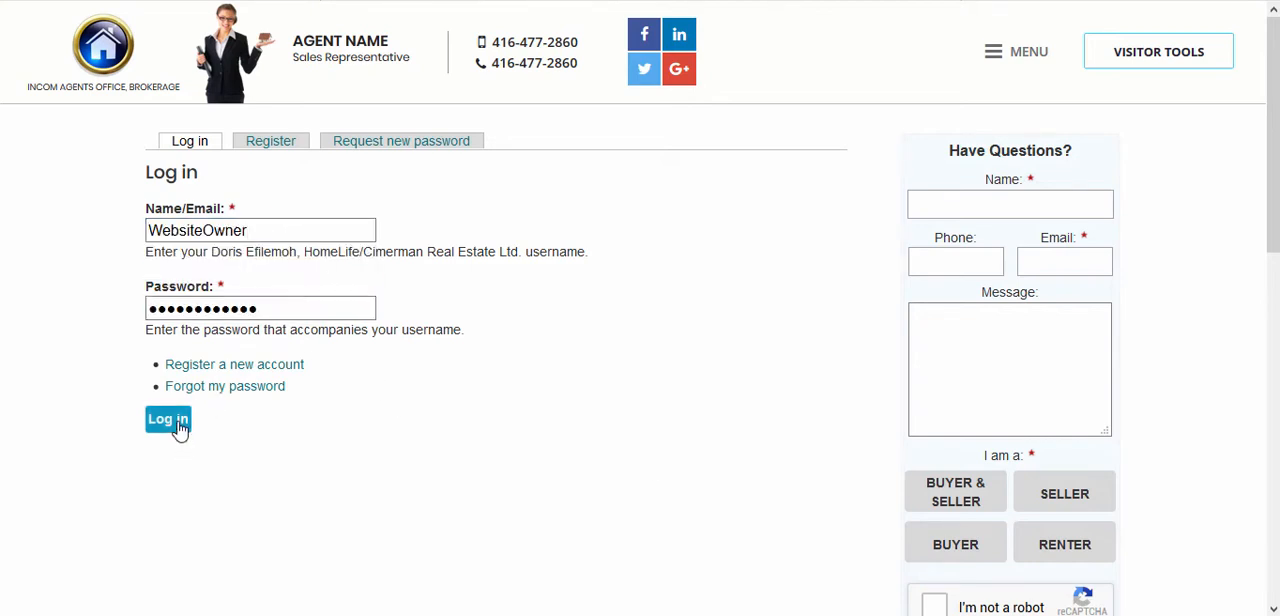
click(167, 419)
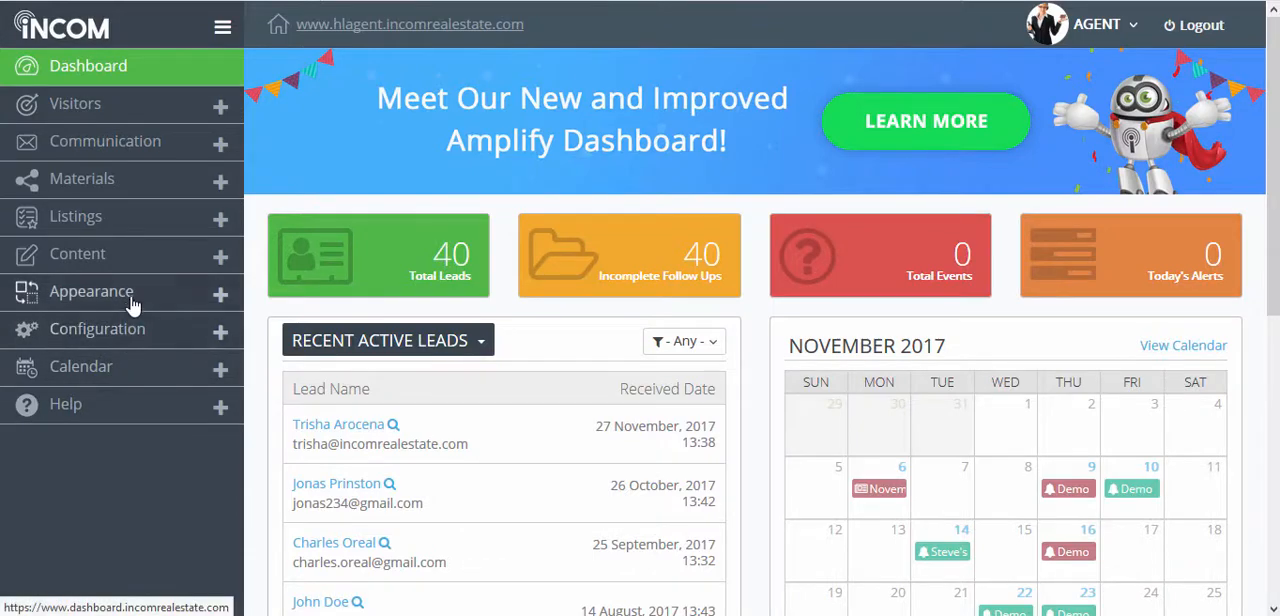
Open Appearance > Manage Themes, browse the Standard list, then view Premium themes showing Villa current.
click(91, 291)
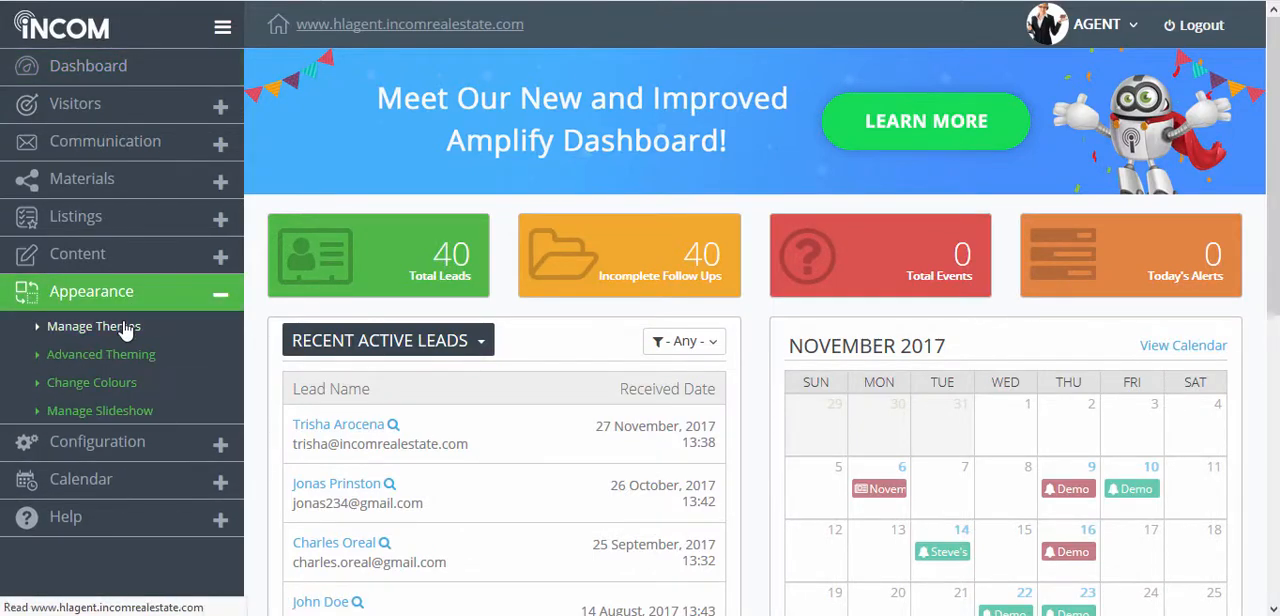
click(93, 326)
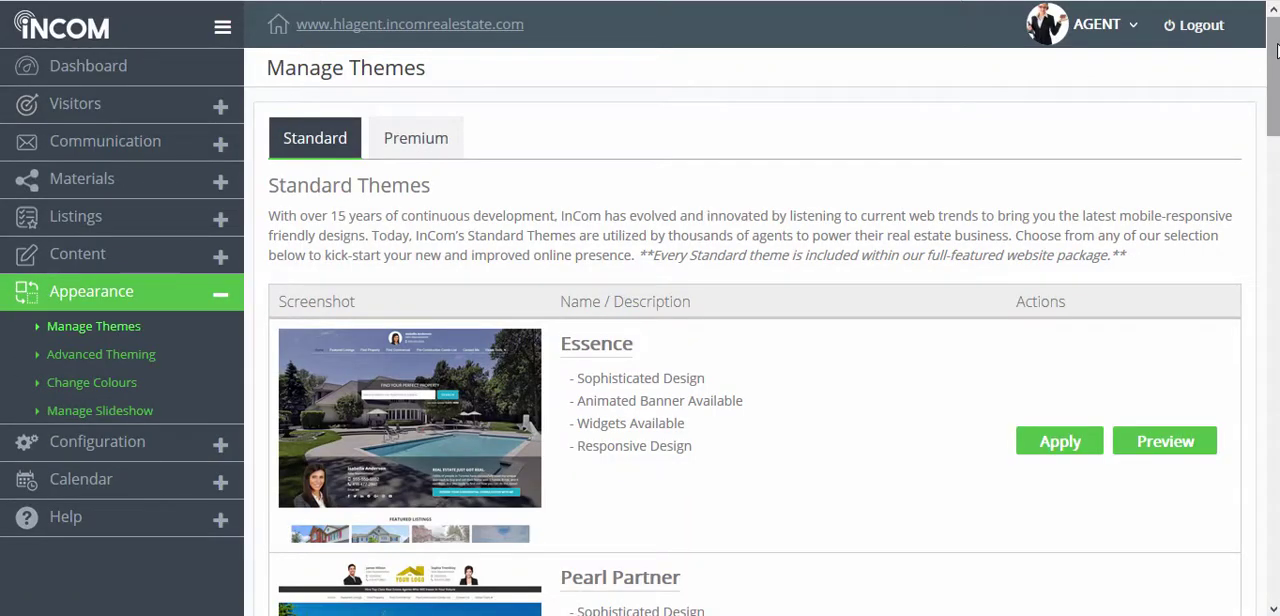
scroll(down, 3)
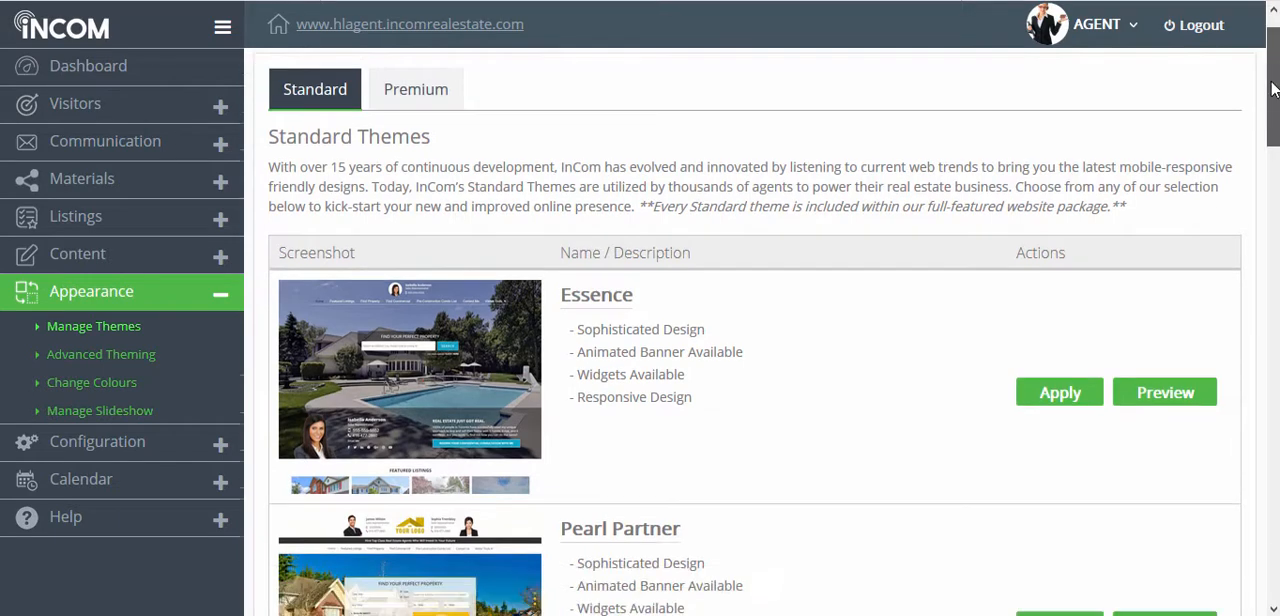
scroll(down, 3)
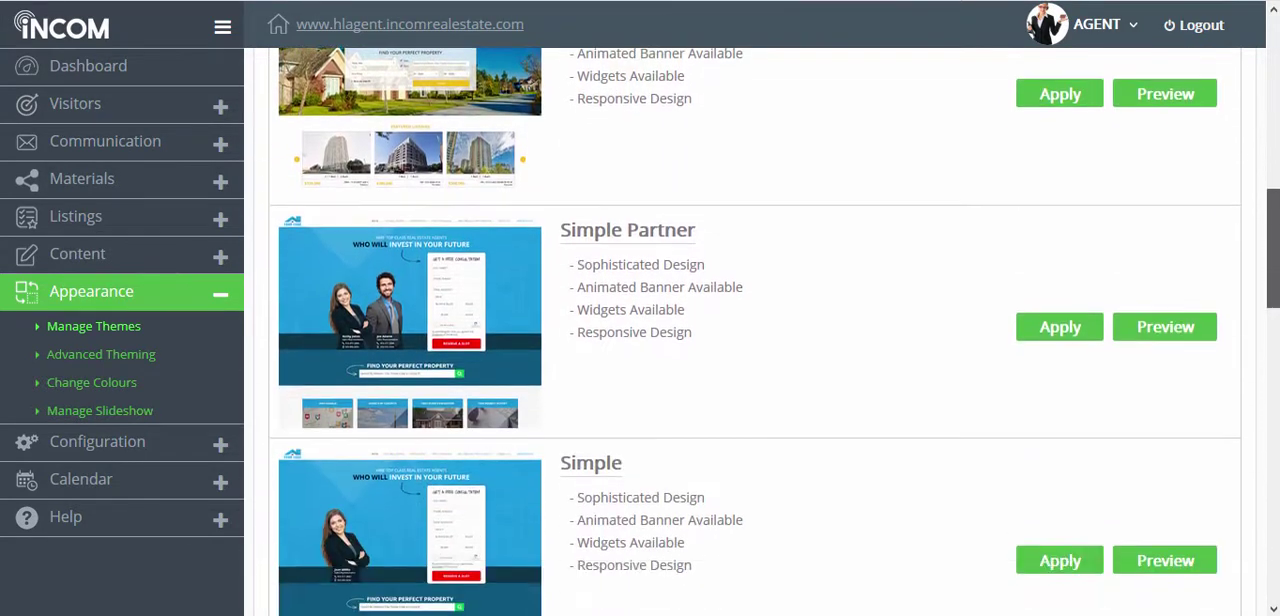
scroll(down, 3)
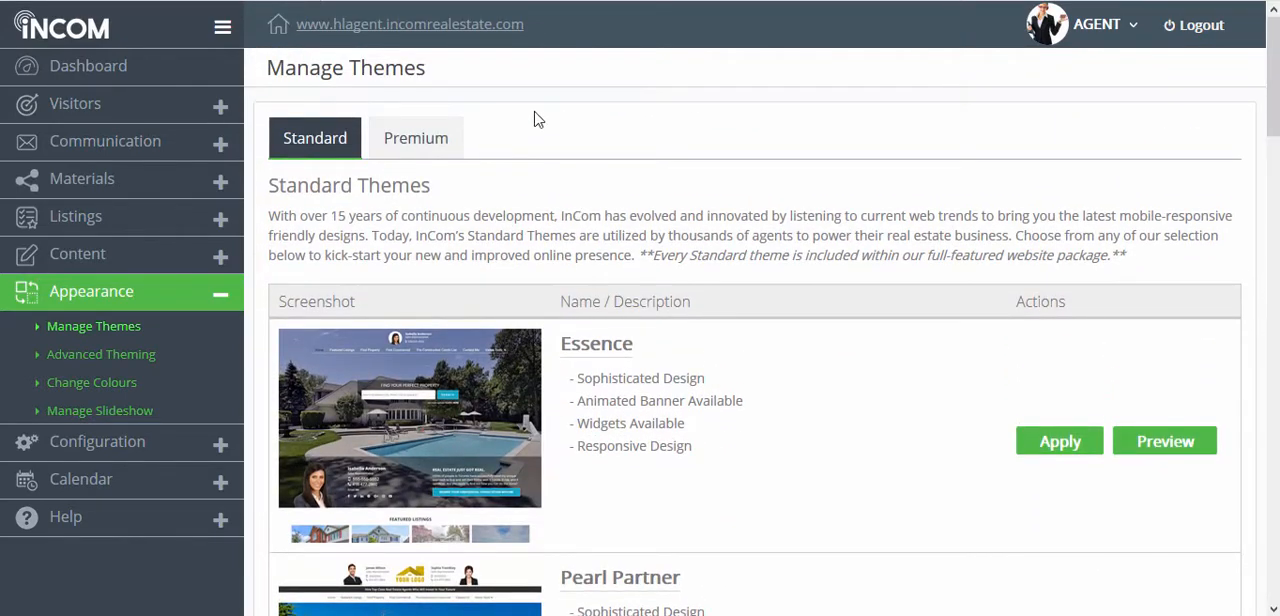
click(415, 138)
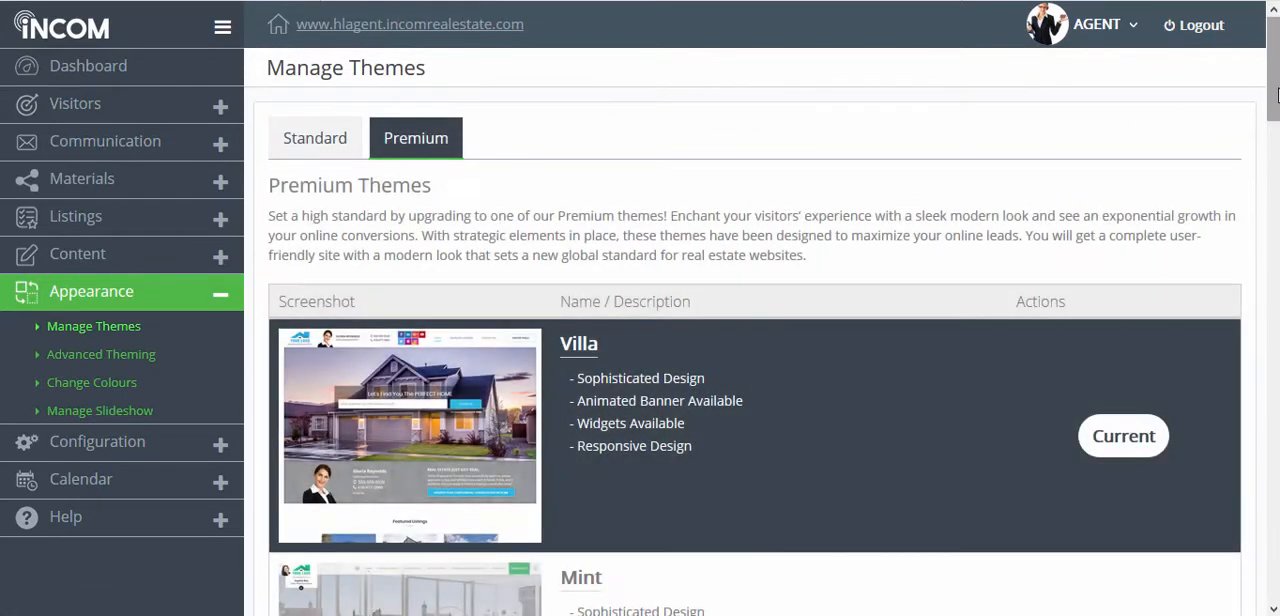
scroll(down, 3)
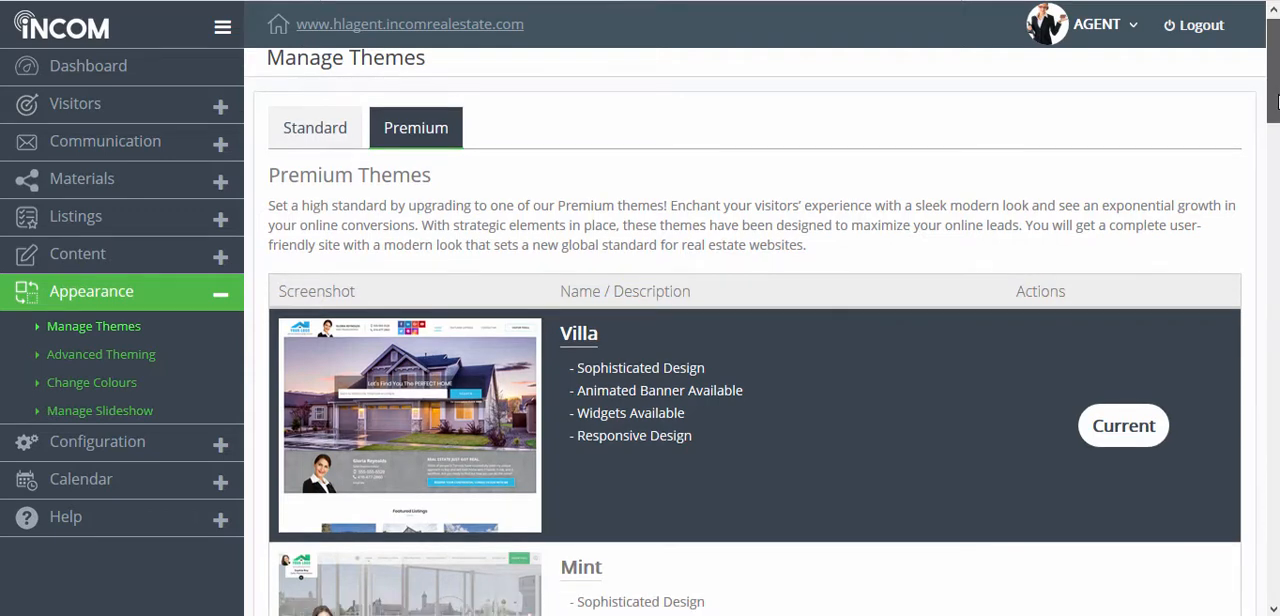
scroll(down, 3)
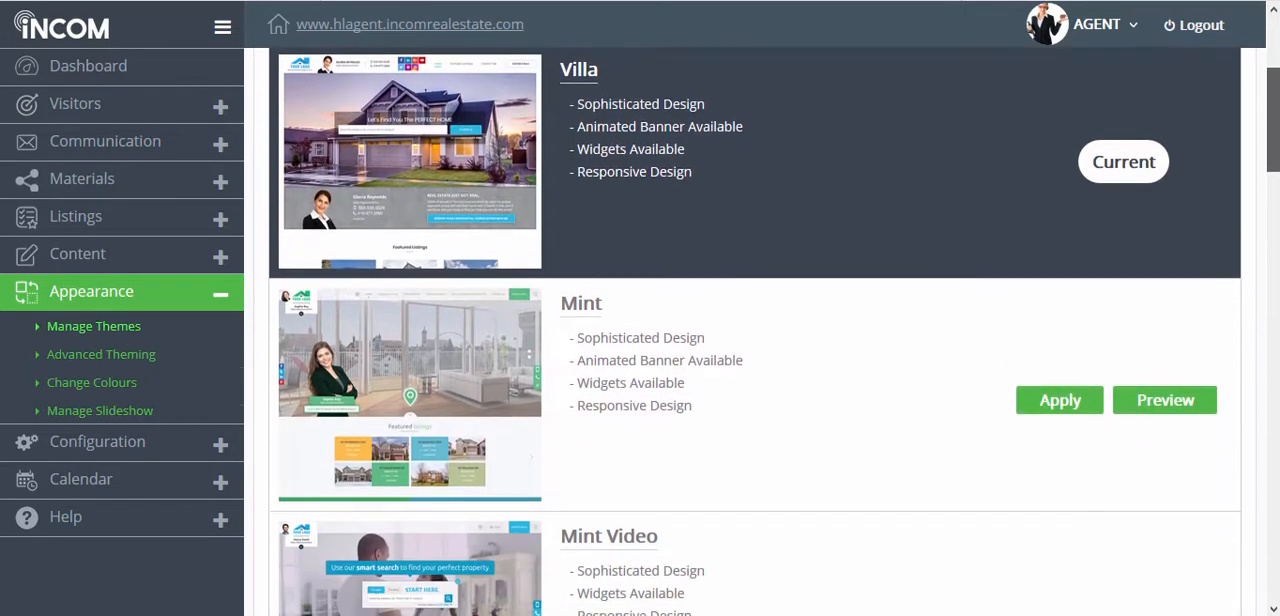
scroll(up, 3)
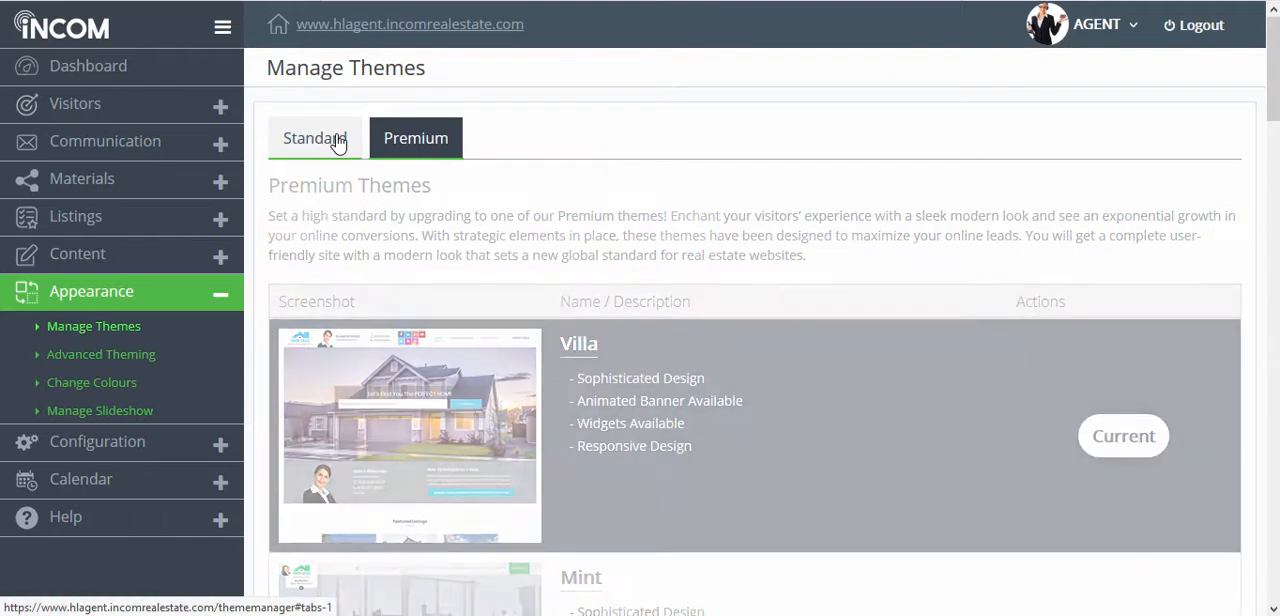
click(314, 138)
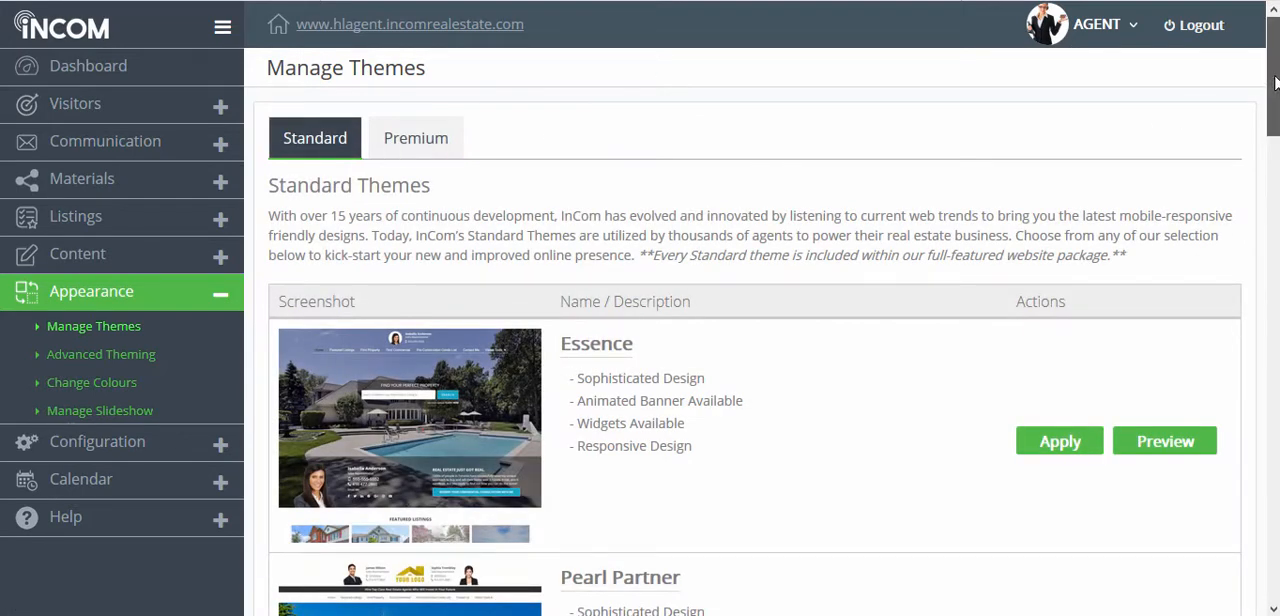
Browse the Standard themes Pearl, Simple Partner and Simple, returning to Essence at the top.
scroll(down, 3)
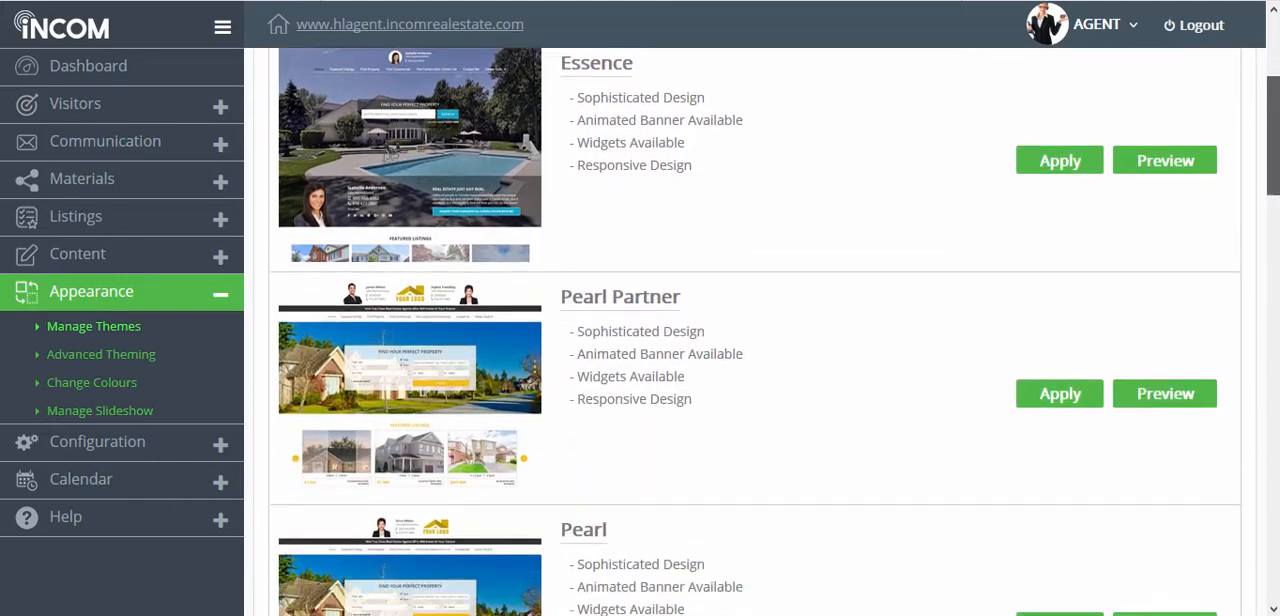
scroll(down, 3)
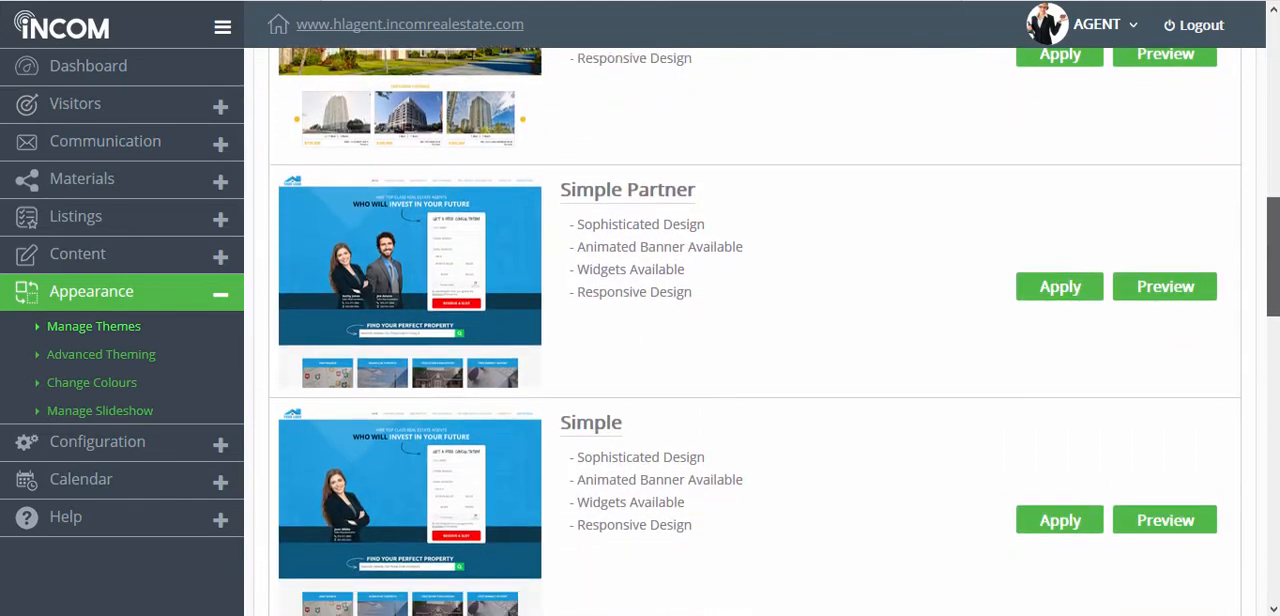
scroll(up, 3)
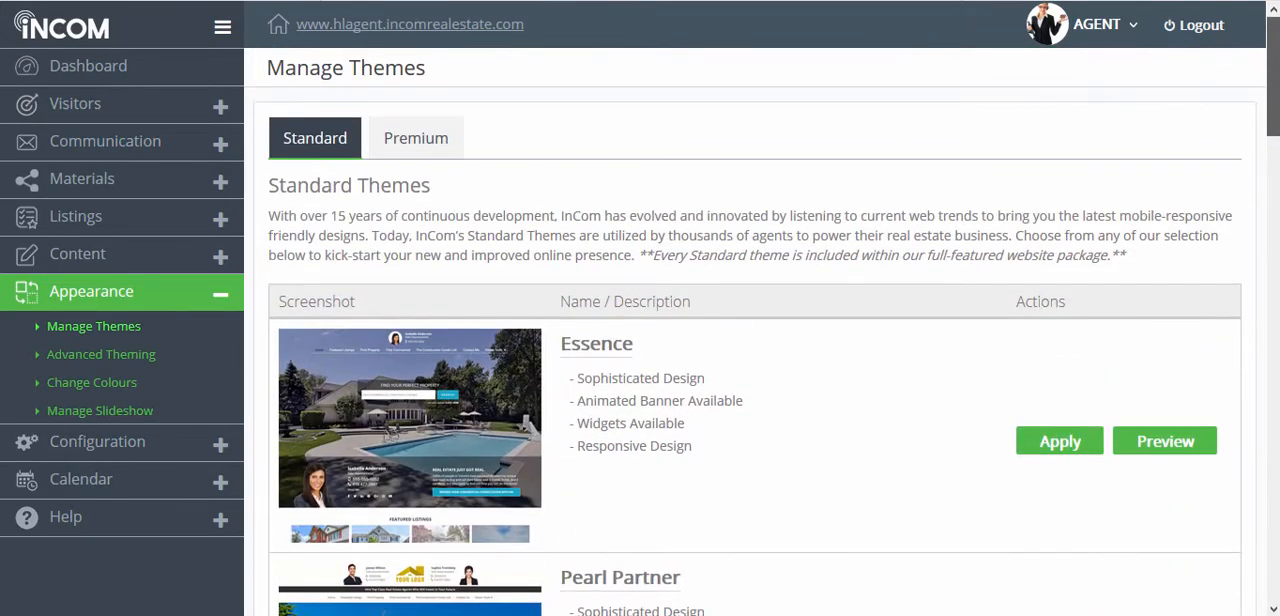
click(415, 137)
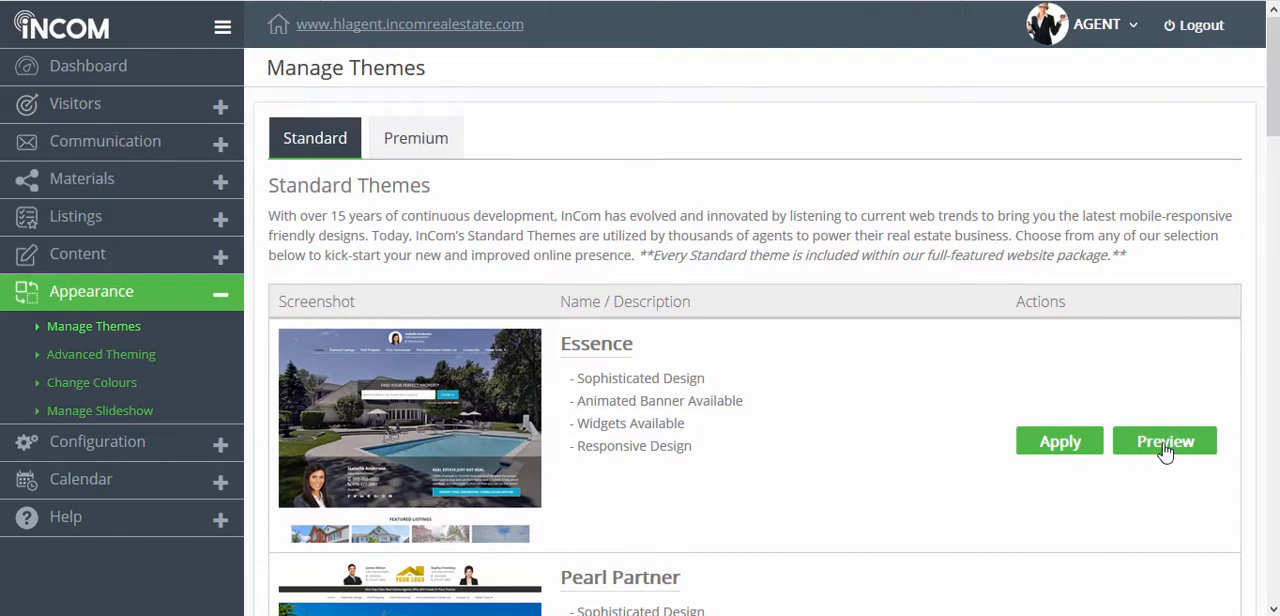
Preview and apply the Essence theme, then view the live agent website's new design.
click(1164, 440)
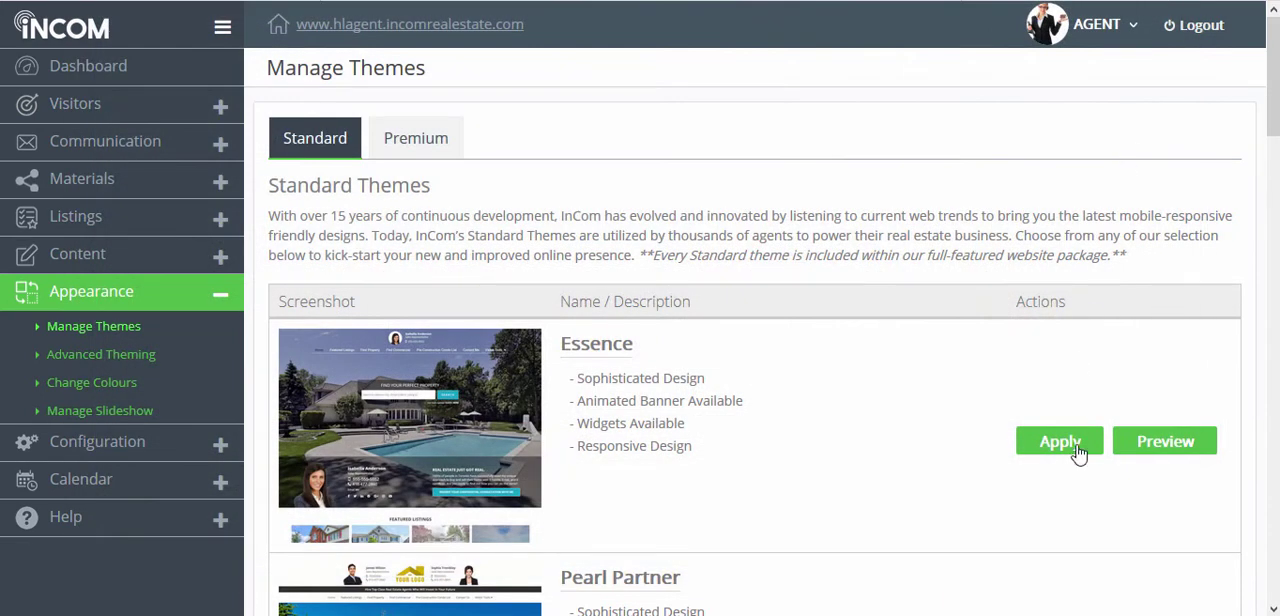
click(1059, 441)
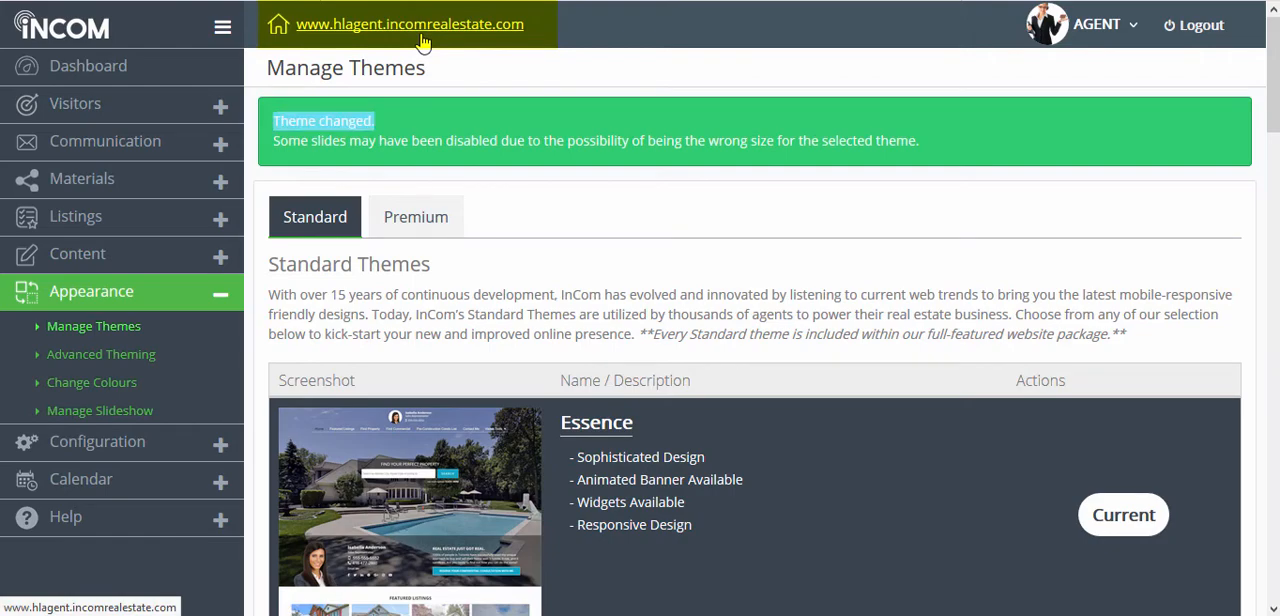
click(414, 24)
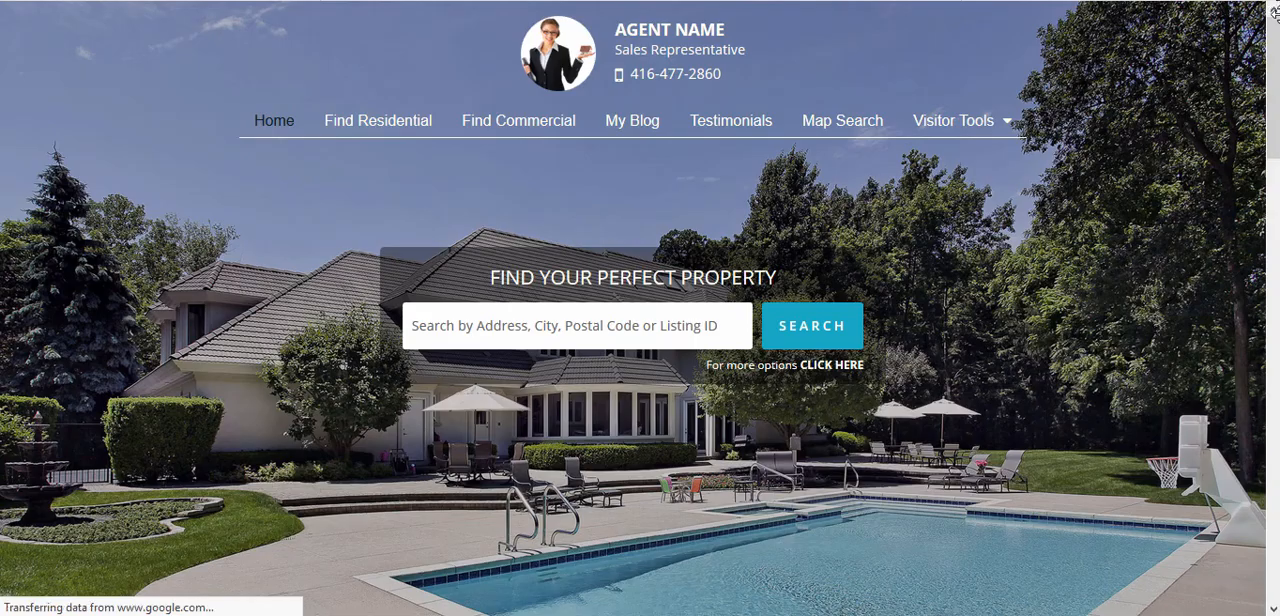